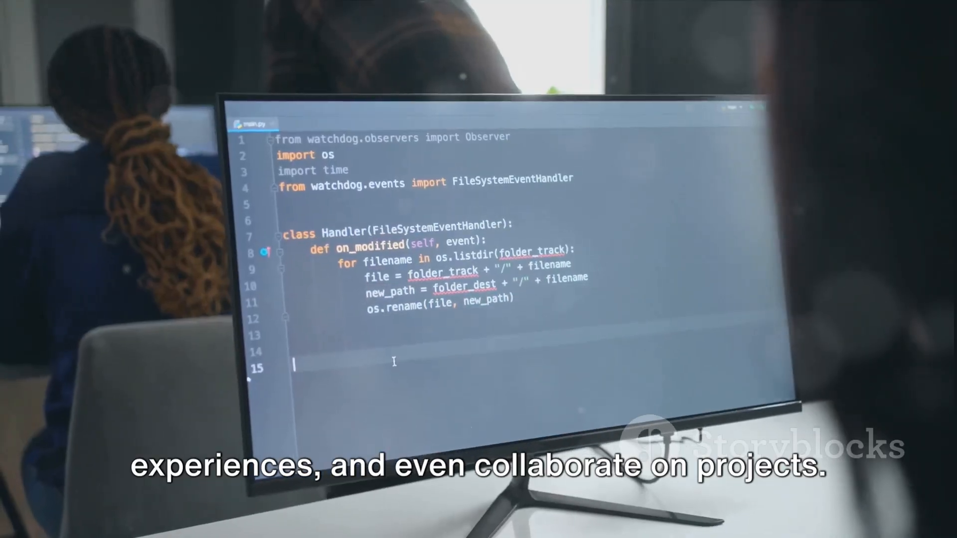
text(folder)
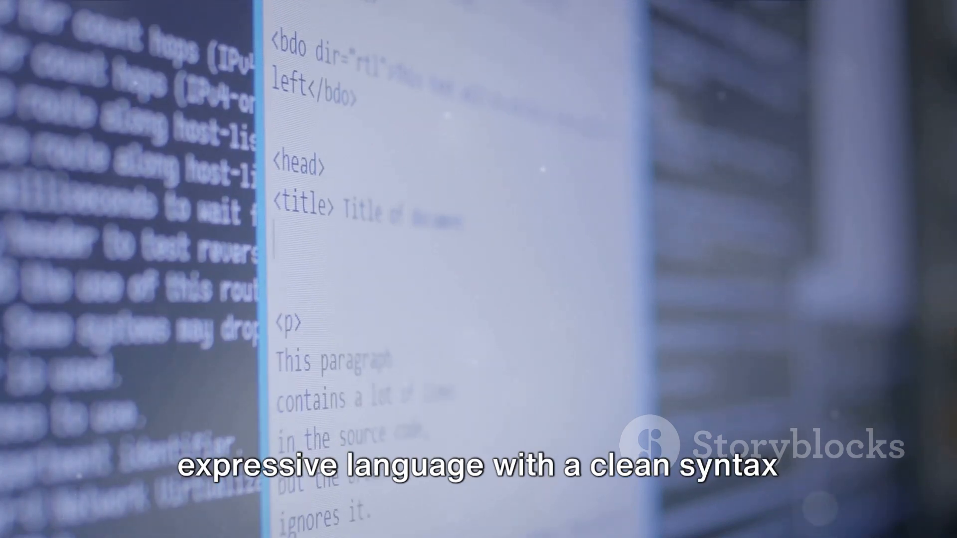
text(<title>)
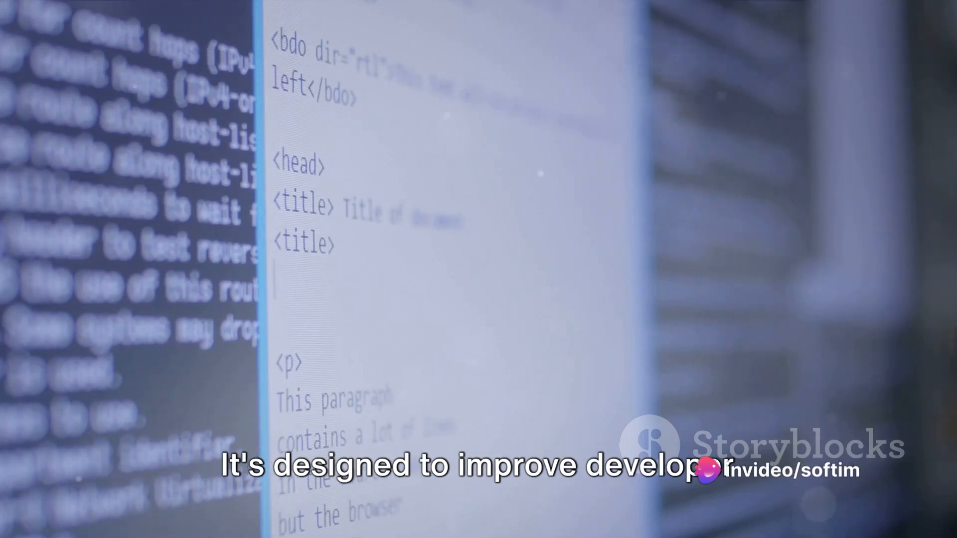
text(</)
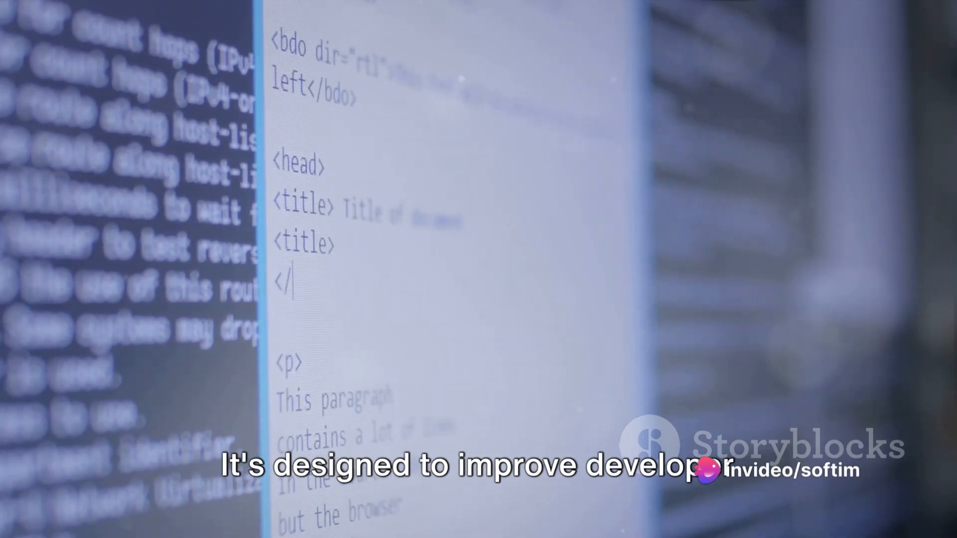